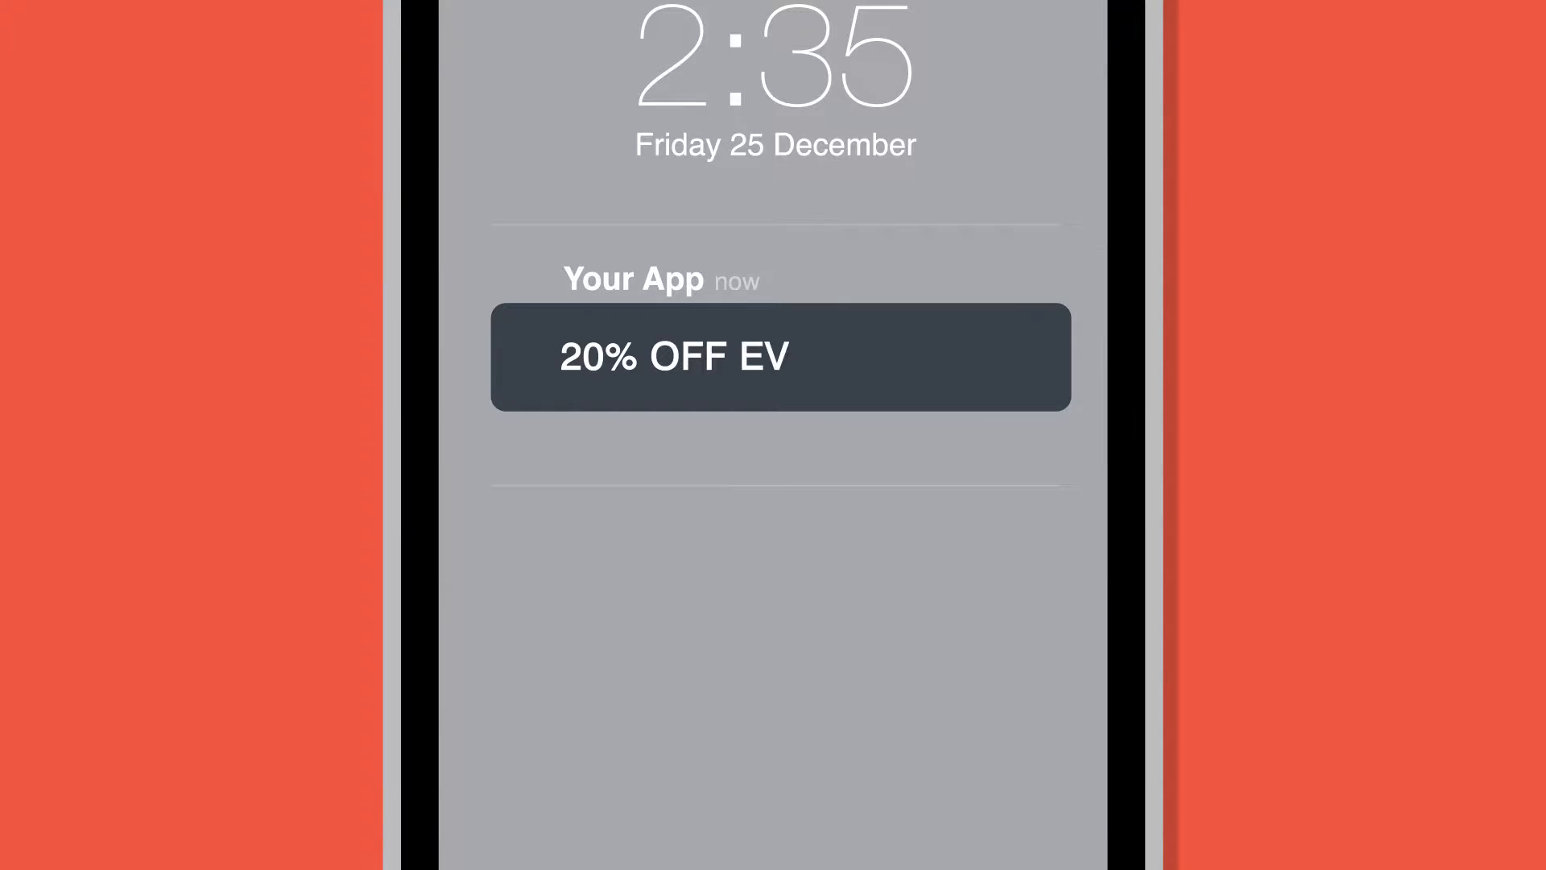
- Write the notification text 'GET YOUR 20% OFF TODA…' for the push message
{"action": "type", "text": "GET YOUR 20% OFF TODA"}
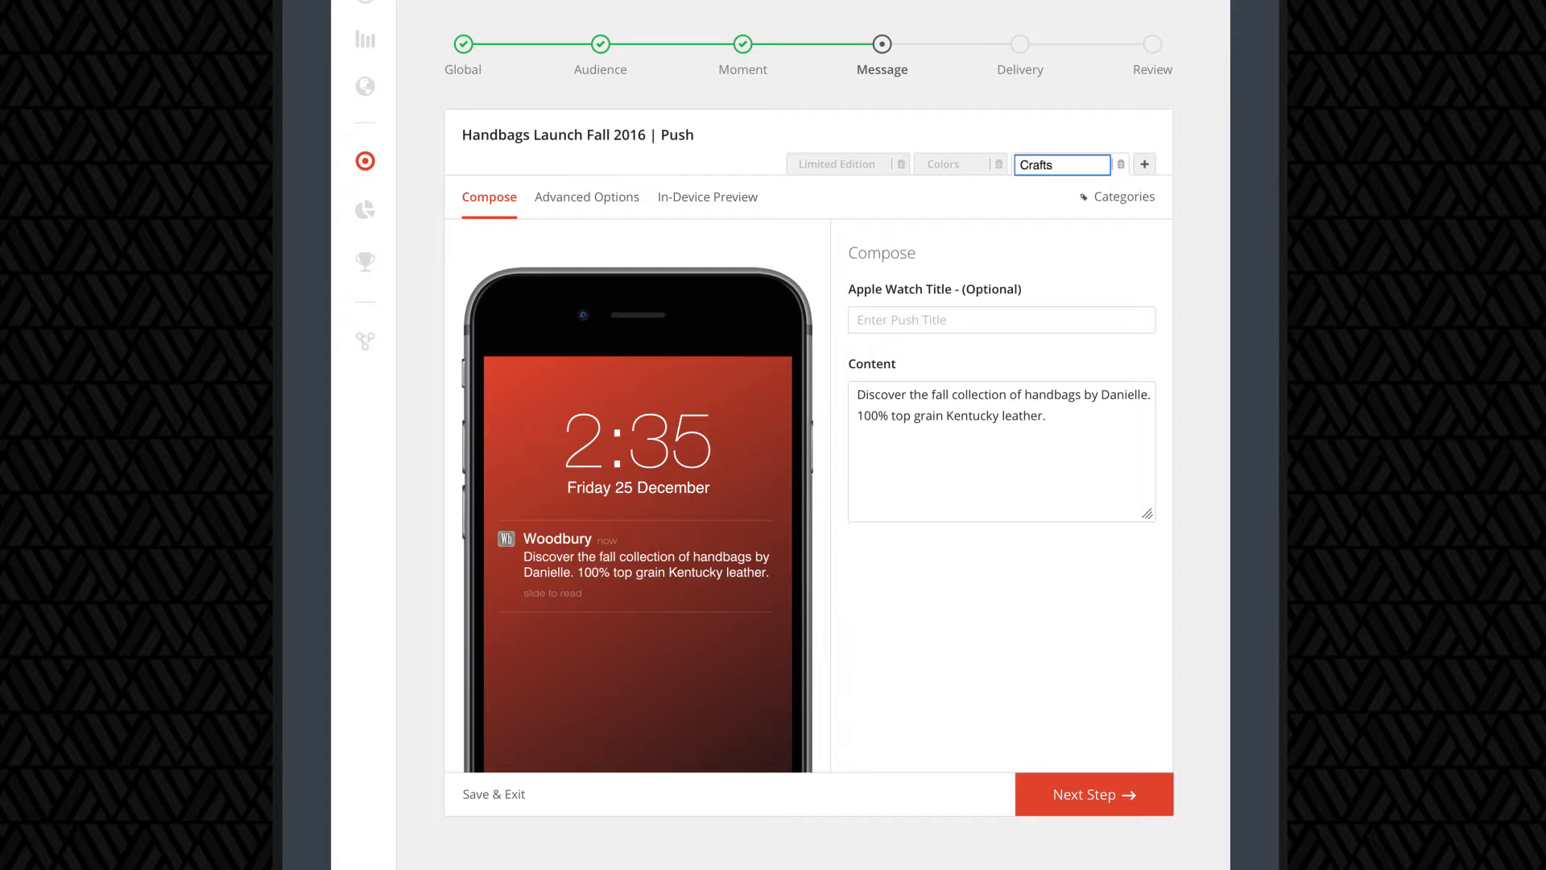
- Rate the Craftsmanship variant's categories: Quality 5 and Tradition 2
{"action": "left_click", "coordinate": [1124, 196]}
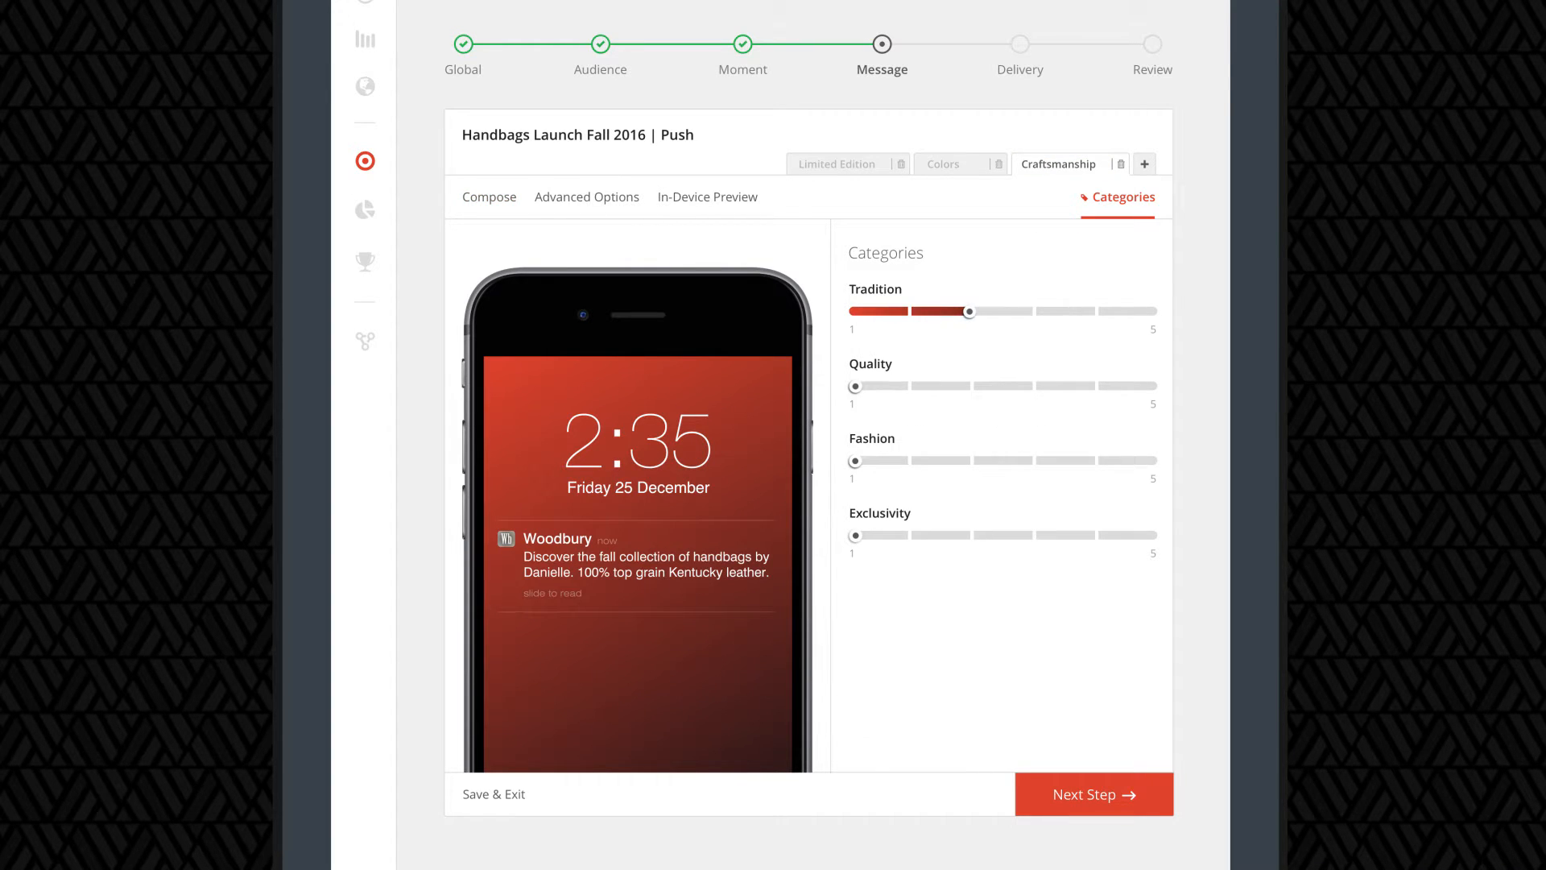
{"action": "left_click_drag", "start_coordinate": [855, 385], "coordinate": [1156, 386]}
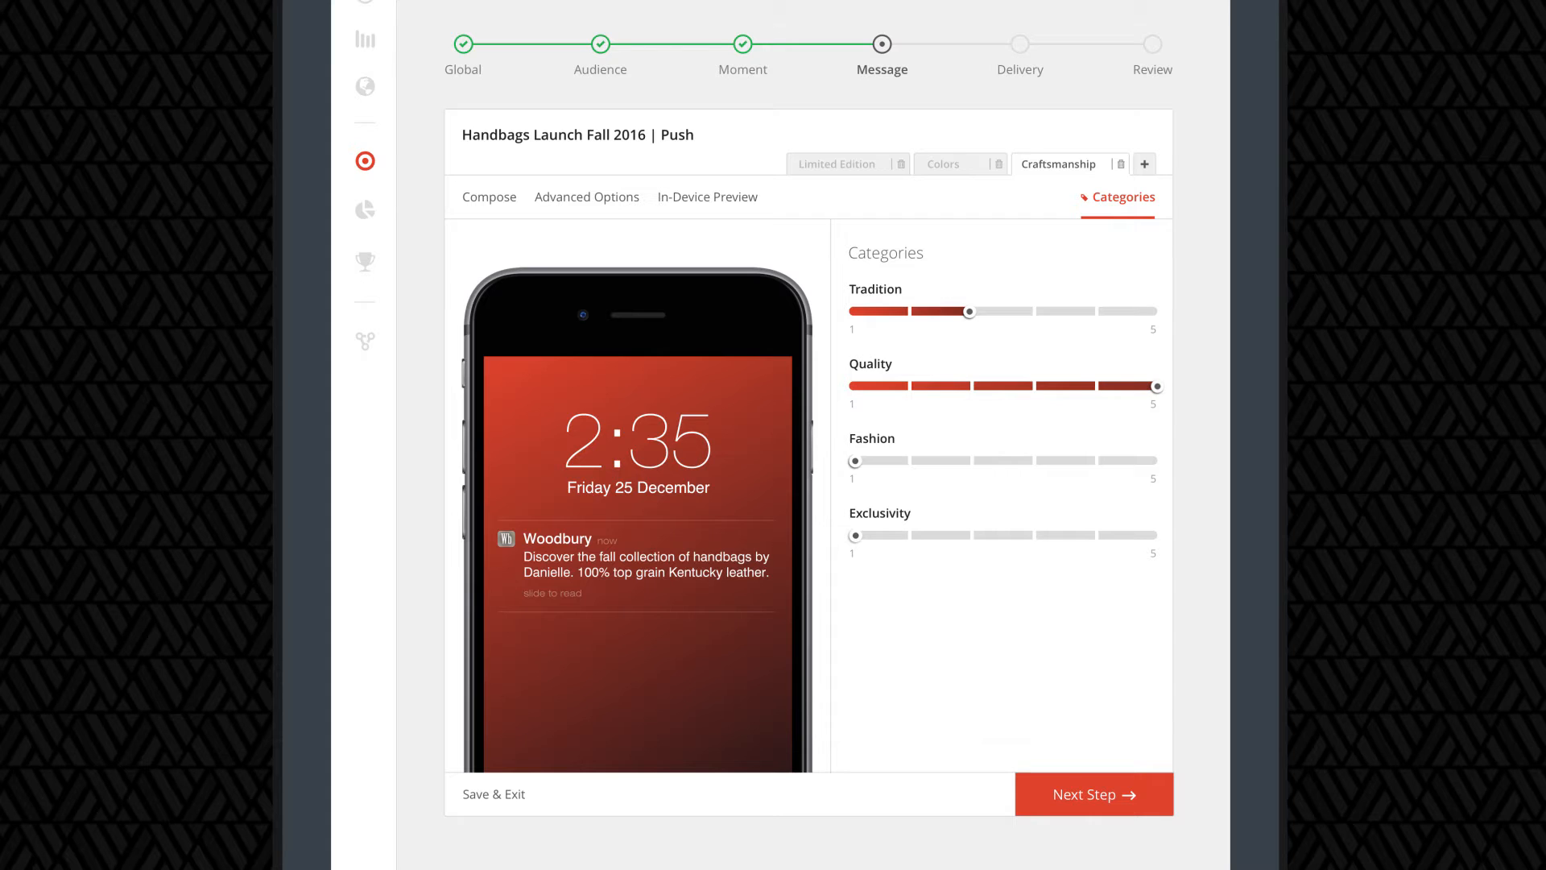
{"action": "left_click_drag", "start_coordinate": [855, 461], "coordinate": [1065, 461]}
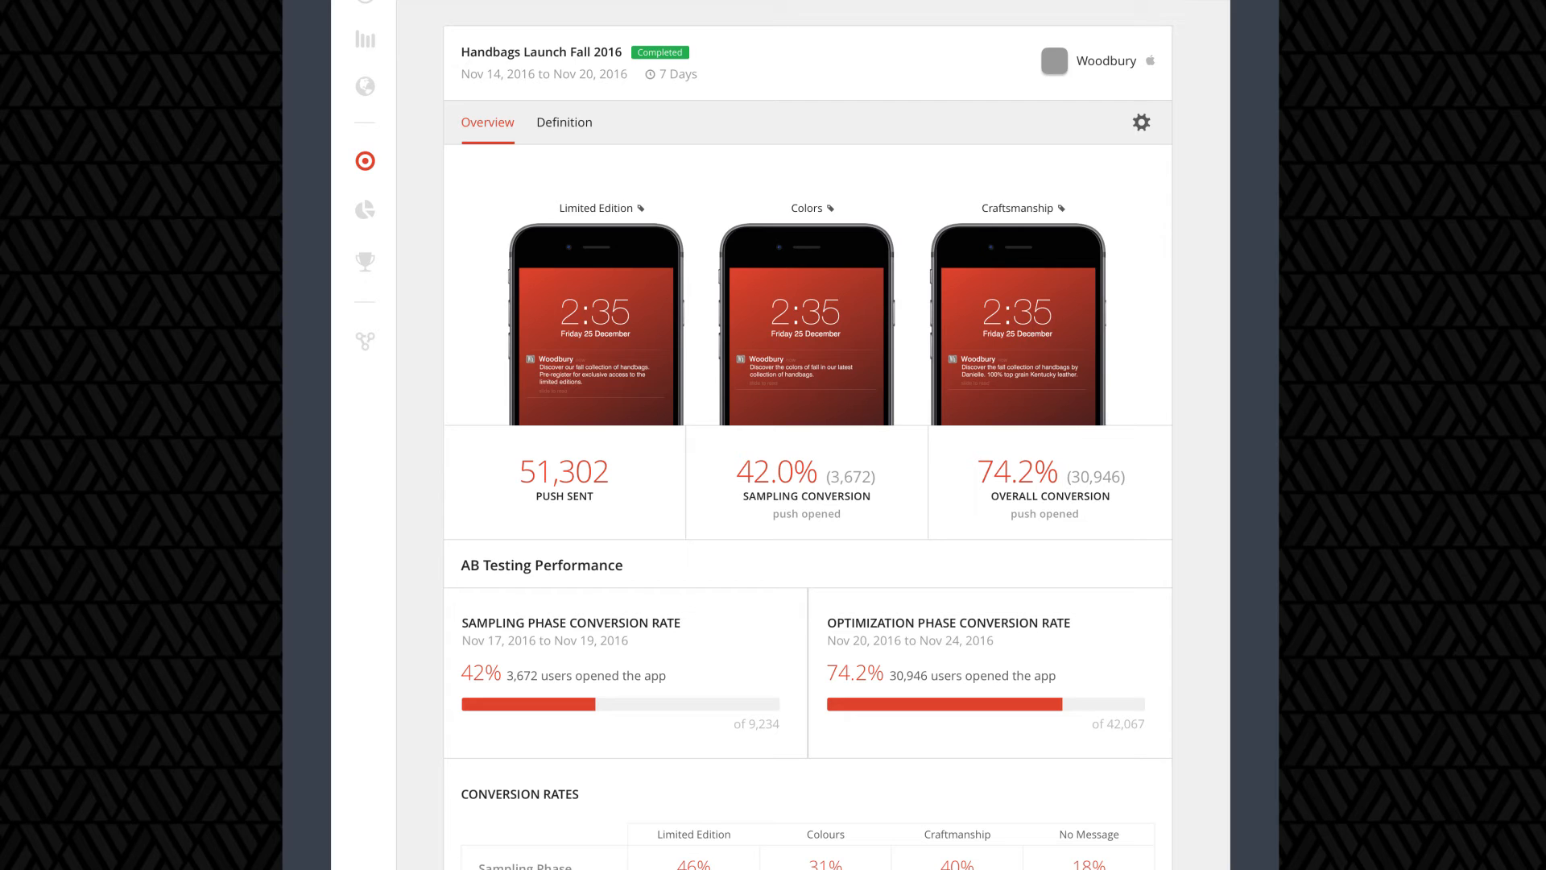
- Scroll the campaign report down to the AB Testing Performance and Conversion Rates sections
{"action": "scroll", "scroll_direction": "down", "scroll_amount": 3}
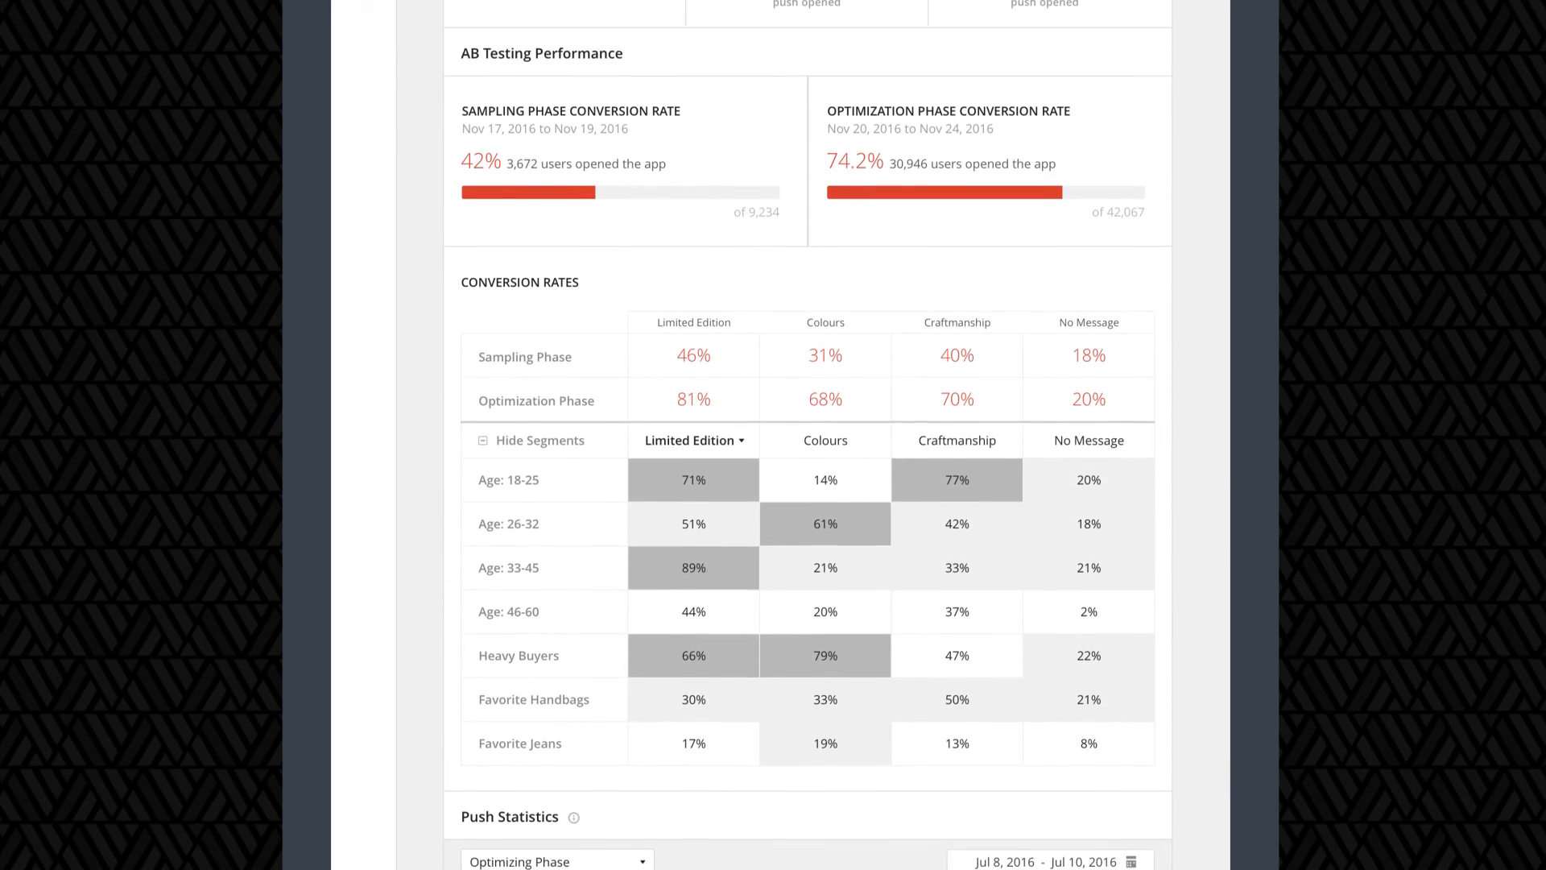